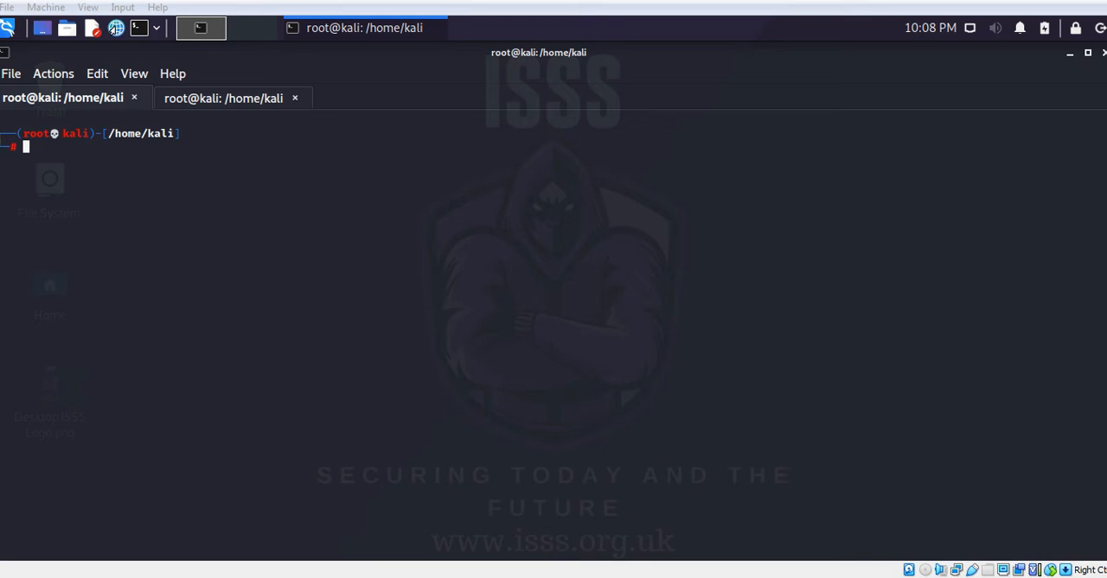
Ping scanme.nmap.org, then stop it to show 5 packets sent with 100% loss.
type("ping scanme.nmap.org -c 1")
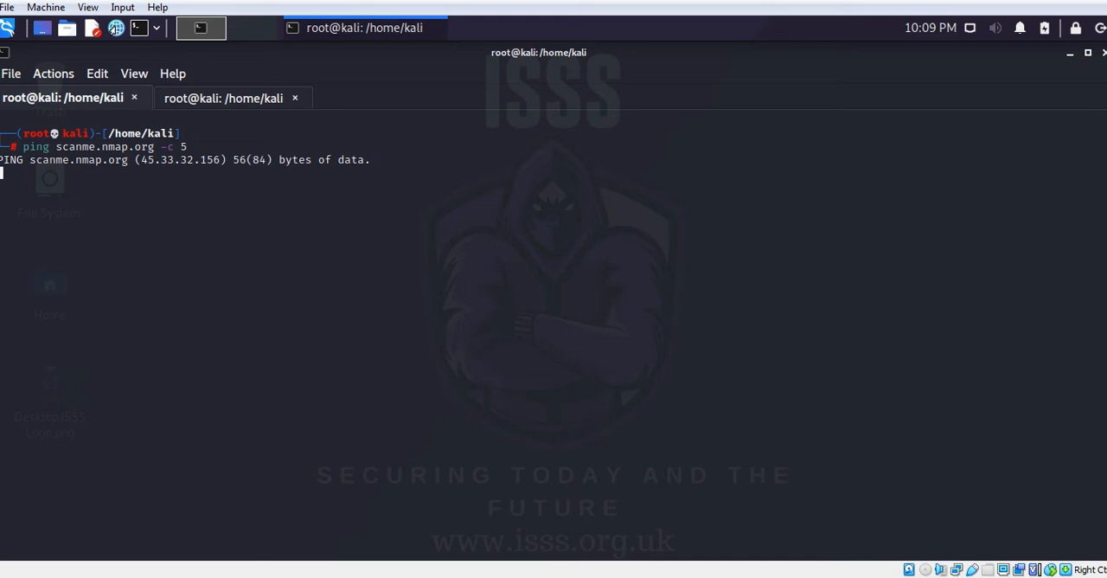
key("ctrl+c")
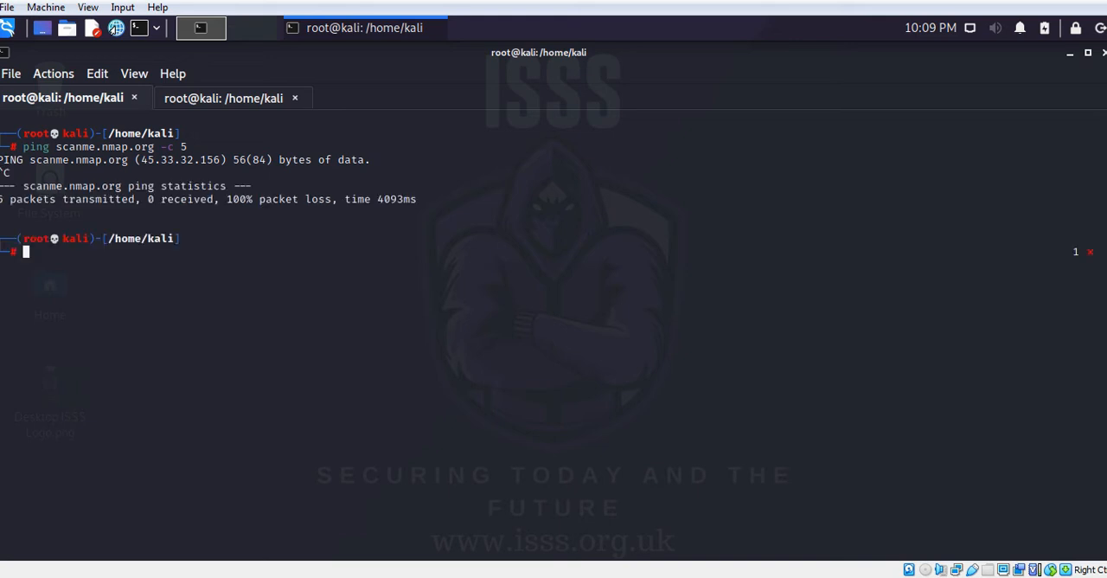
Run 'nping --icmp scanme.nmap.org', losing all 5 probes, and recall the command.
type("nping --icmp scanme.nmap.org")
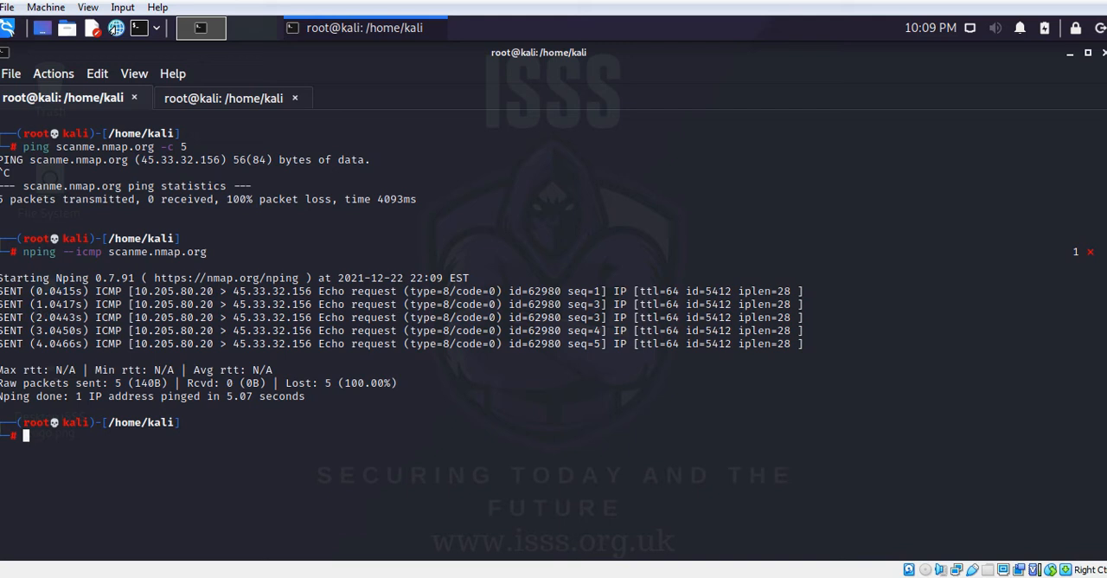
type("nping --icmp scanme.nmap.org")
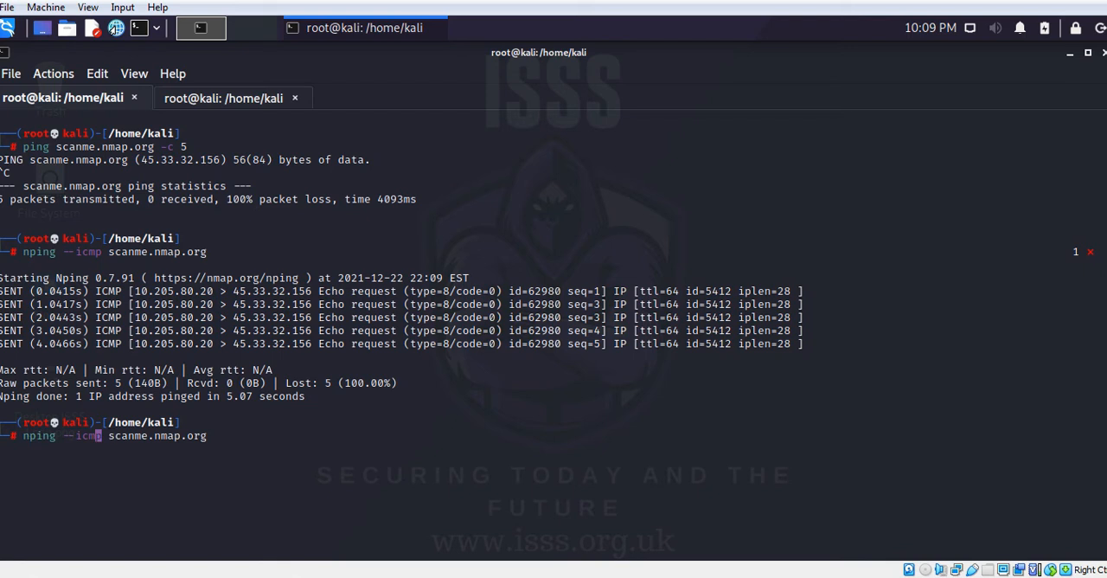
Erase 'icmp' from the recalled nping command, leaving 'nping --' before scanme.nmap.org.
key("BackSpace")
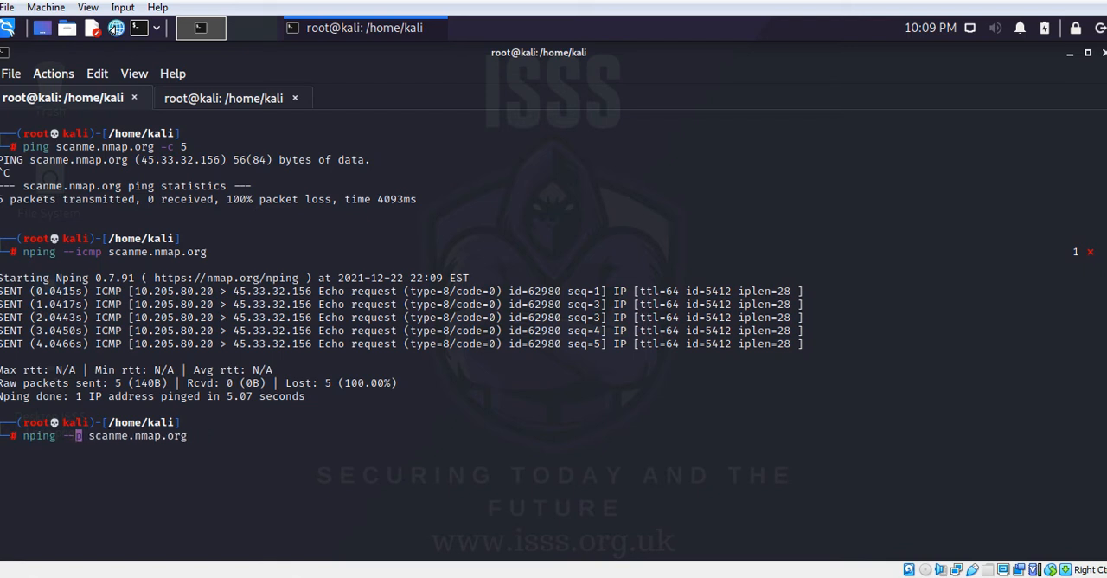